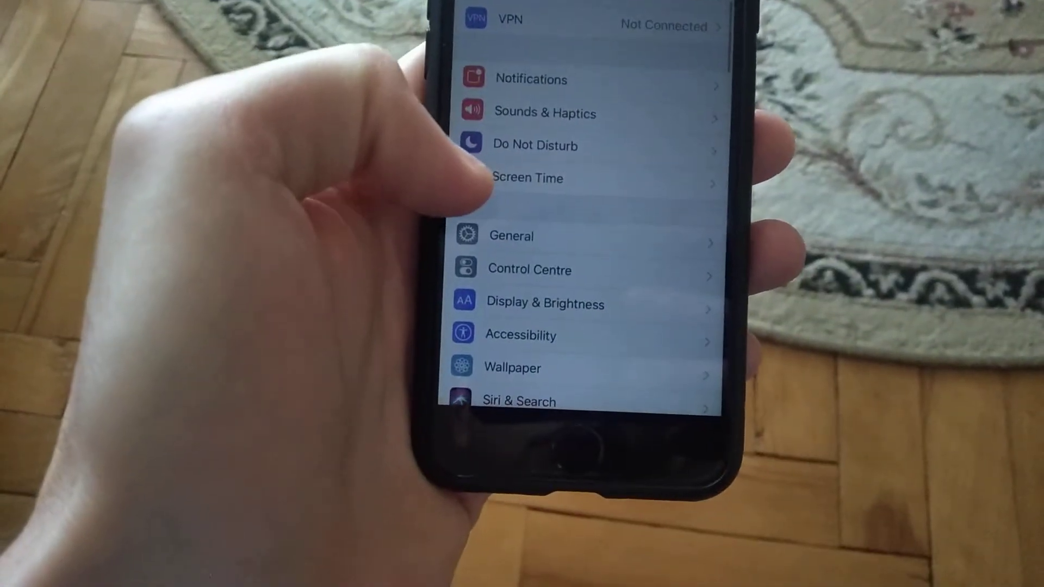
Step: Enter the General settings and scroll down to the Shut Down option at the bottom
scroll("down", 3)
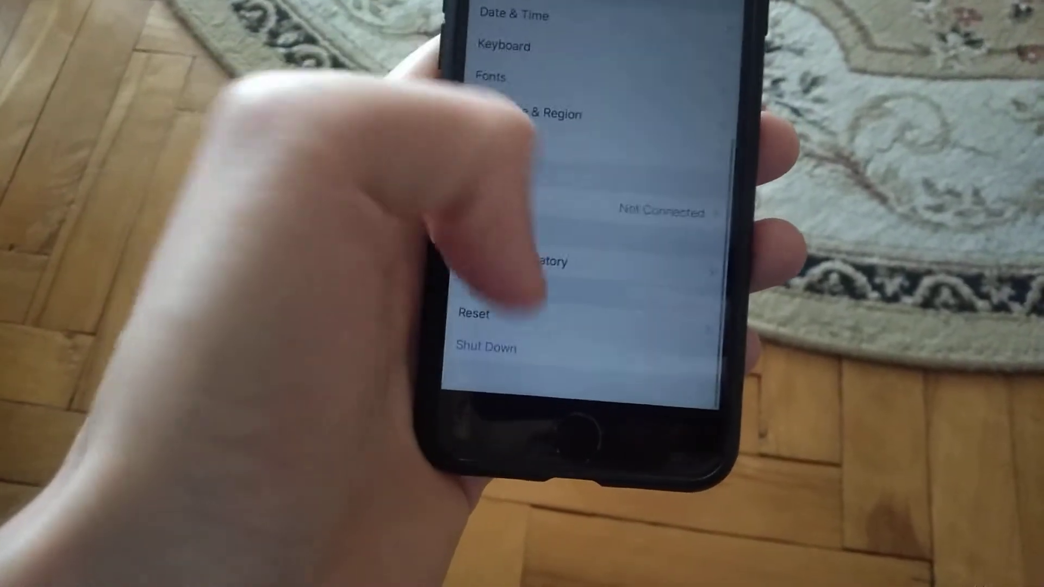
left_click(486, 348)
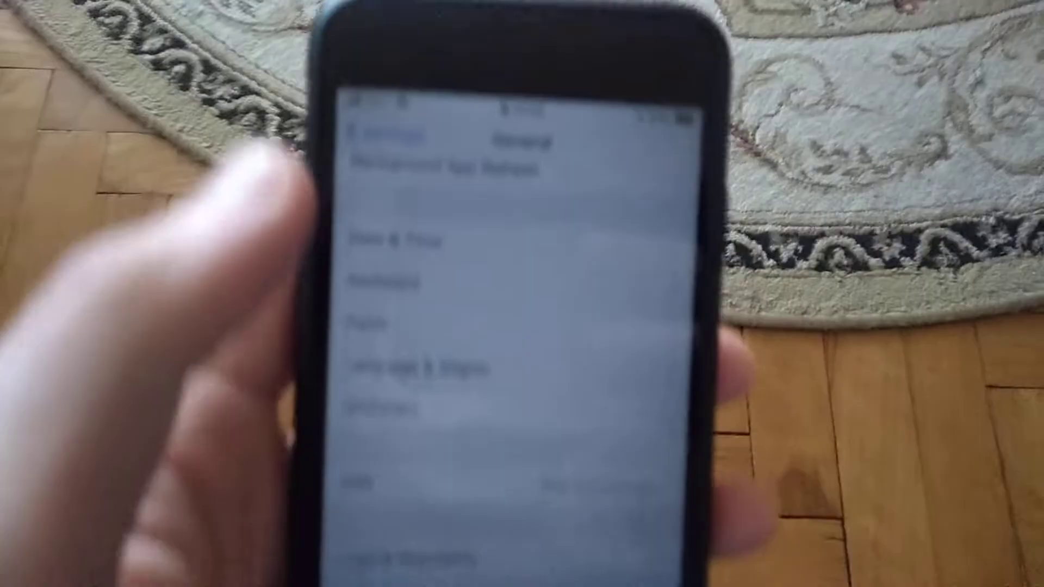
scroll("down", 3)
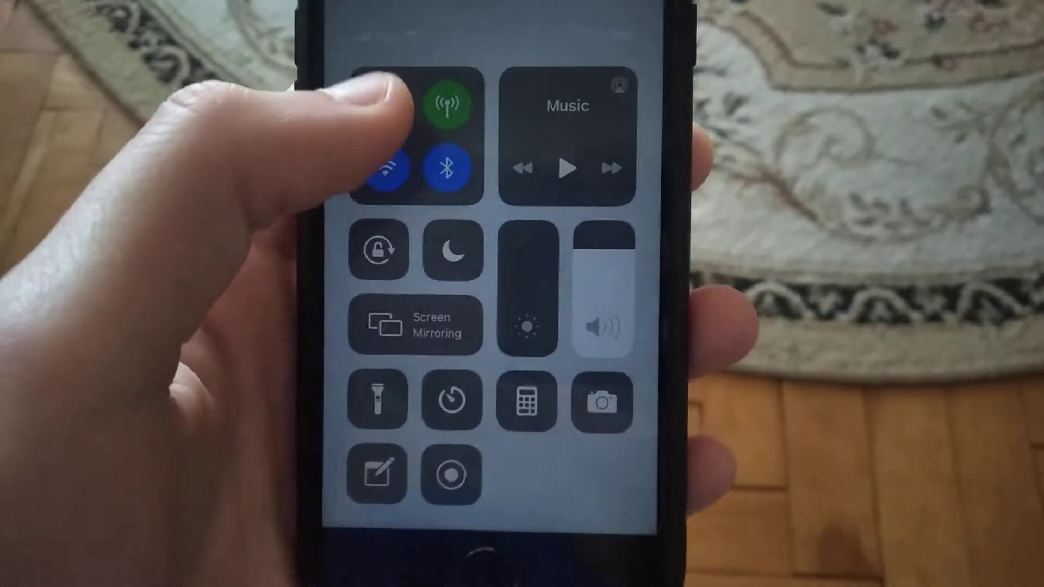
Step: Switch airplane mode on and immediately back off to reset the phone's connections
left_click(374, 109)
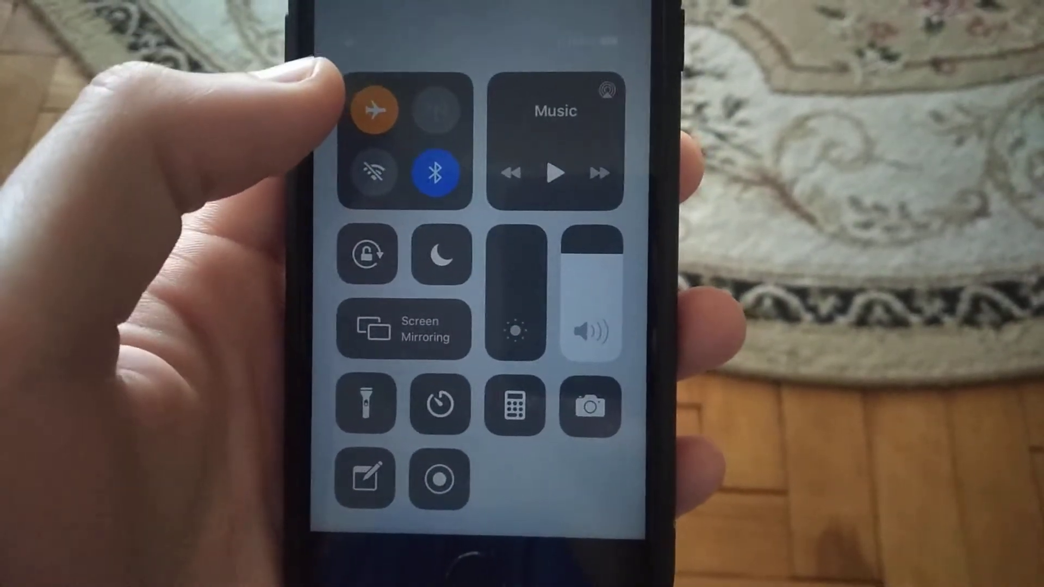
left_click(374, 110)
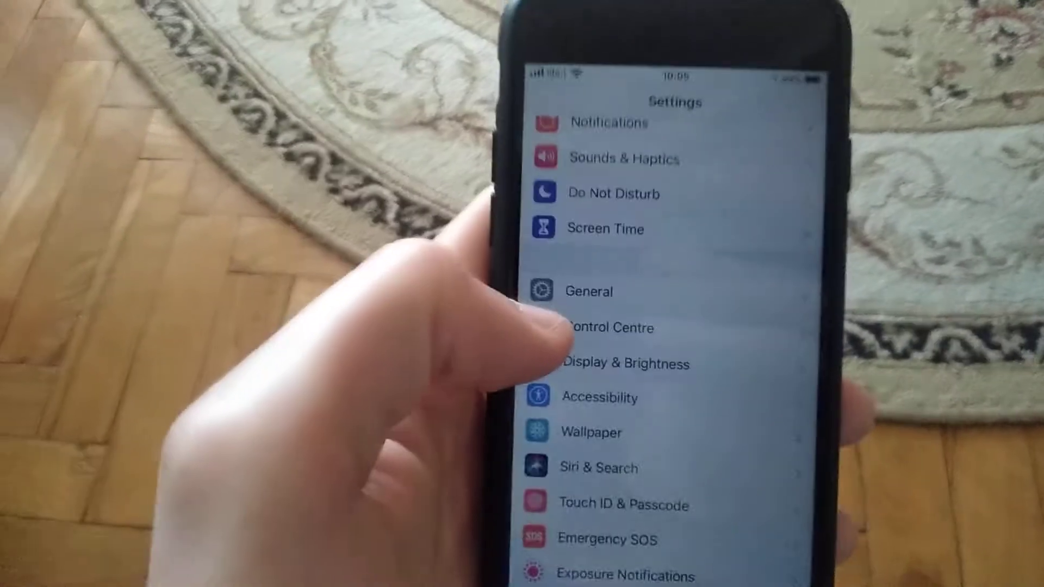
Step: Enter the General section from the main Settings list
left_click(586, 291)
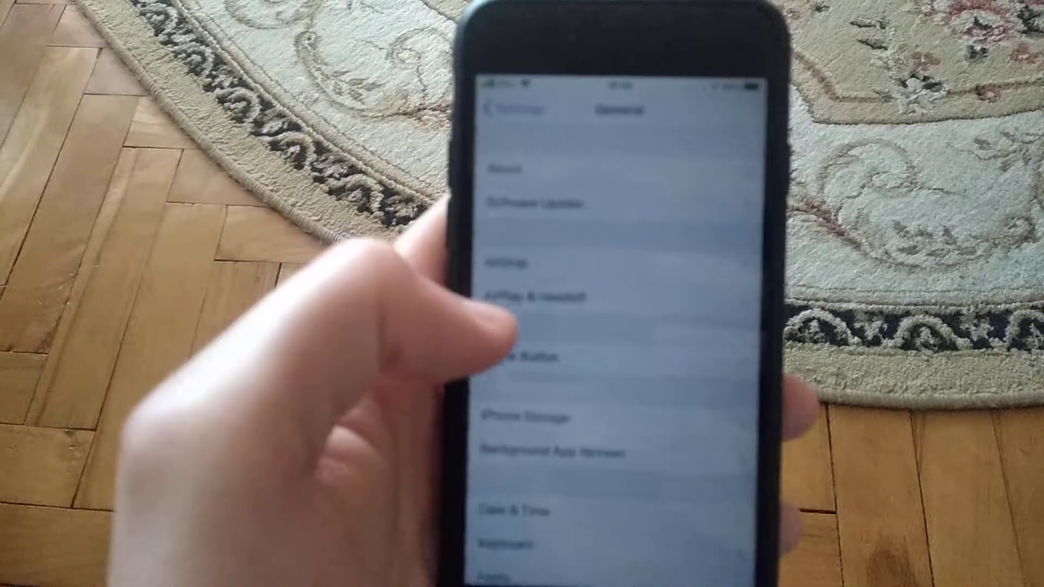